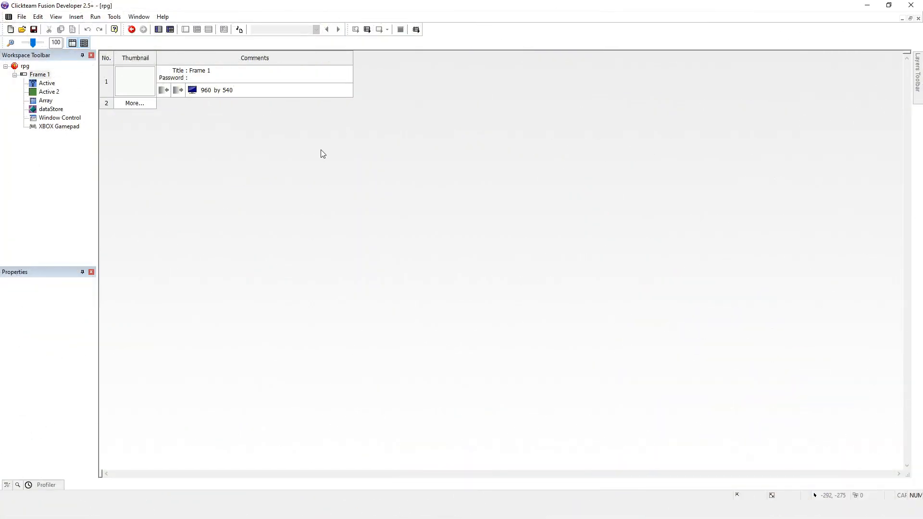
{"action": "mouse_move", "coordinate": [483, 161]}
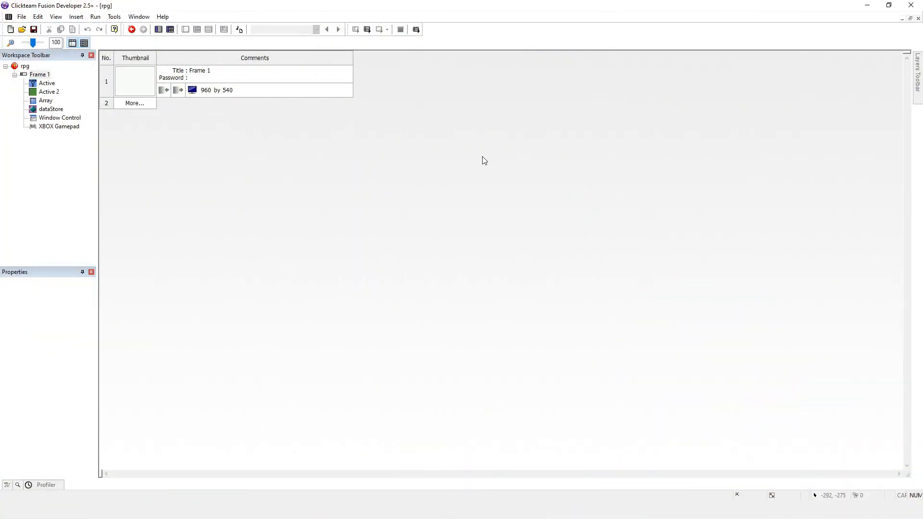
Step: Open Frame 1 of the rpg project and show its event list with the Xbox Analog group
{"action": "double_click", "coordinate": [134, 81]}
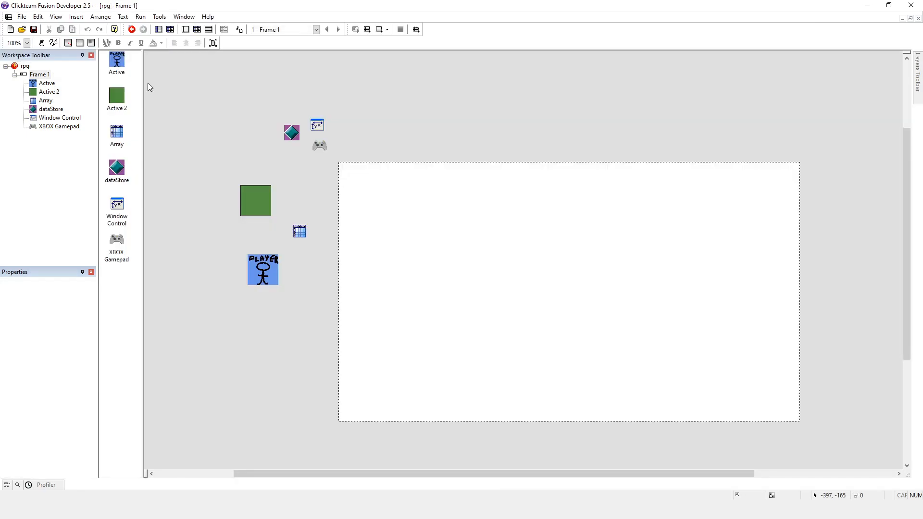
{"action": "left_click", "coordinate": [140, 17]}
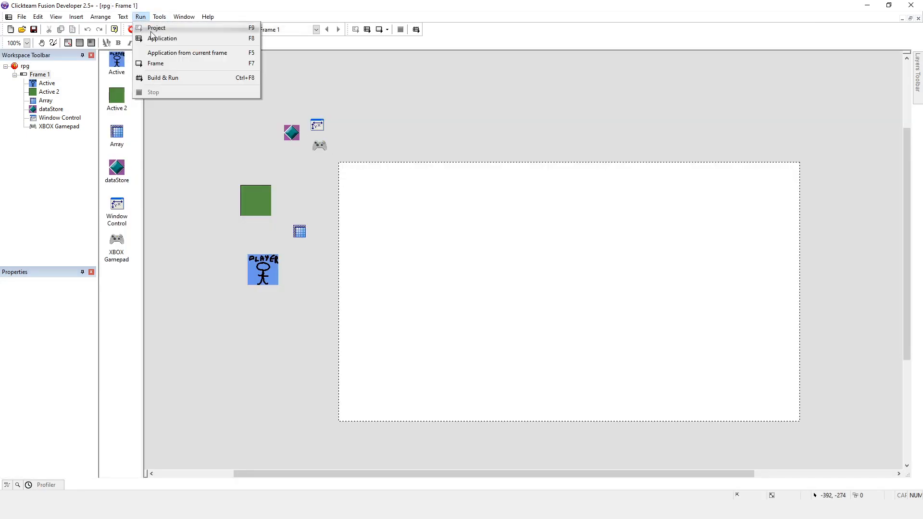
{"action": "left_click", "coordinate": [163, 38]}
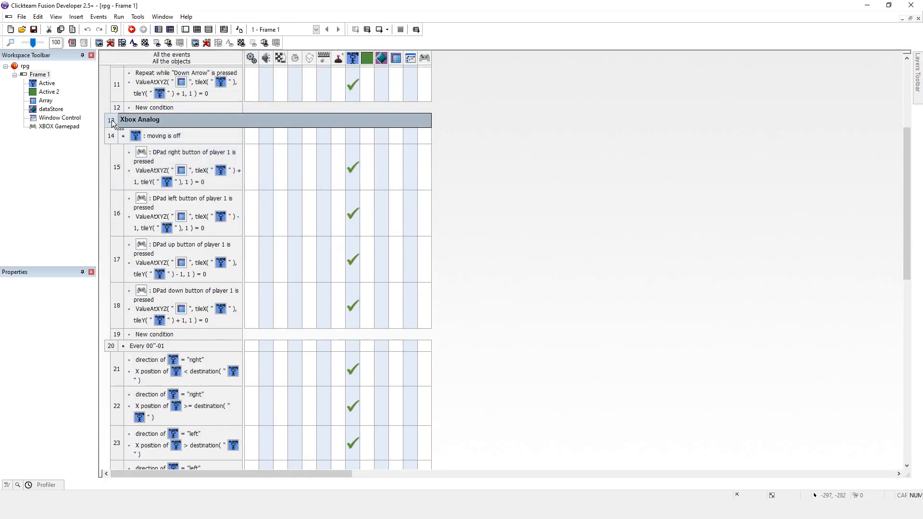
Step: Copy the Xbox Analog group and paste a duplicate at line 20, below the original
{"action": "left_click", "coordinate": [165, 136]}
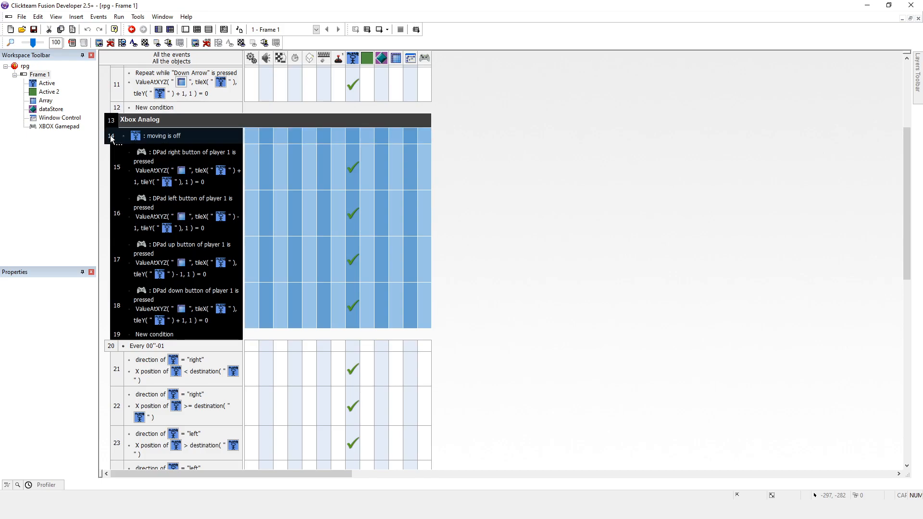
{"action": "right_click", "coordinate": [111, 346]}
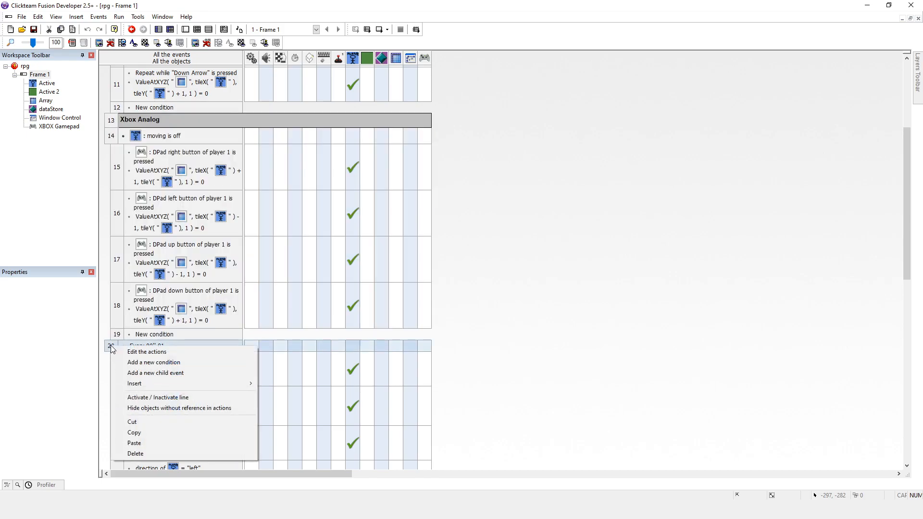
{"action": "left_click", "coordinate": [133, 443]}
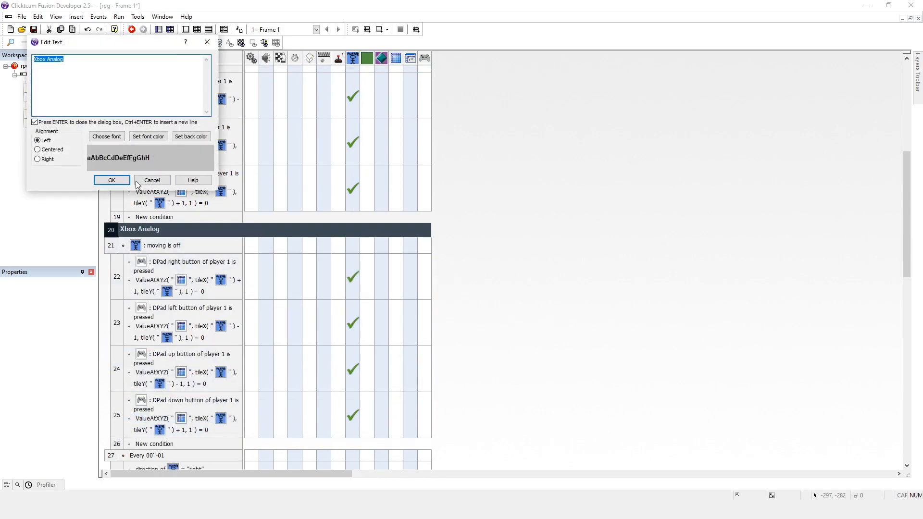
Step: Rename the line 13 group to 'Xbox D-Pad', leaving the pasted copy as Xbox Analog
{"action": "left_click", "coordinate": [111, 180]}
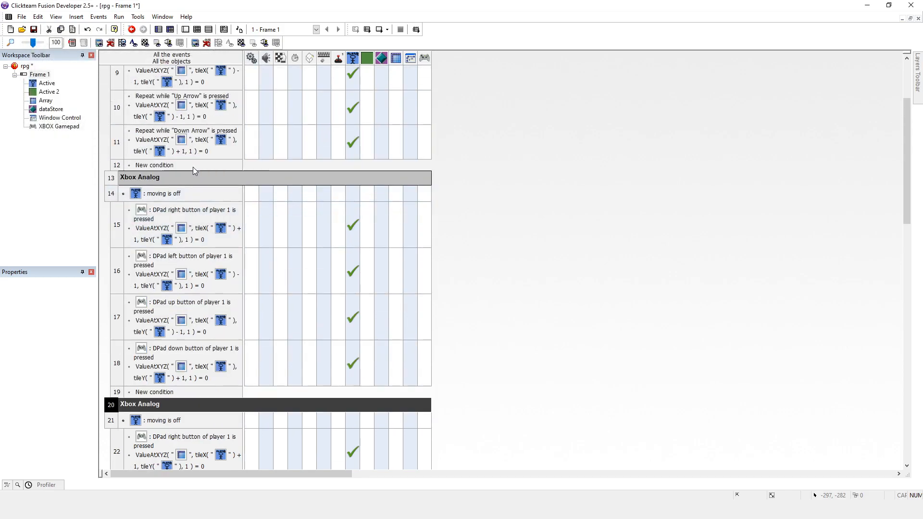
{"action": "double_click", "coordinate": [139, 178]}
{"action": "type", "text": "Xbox D-"}
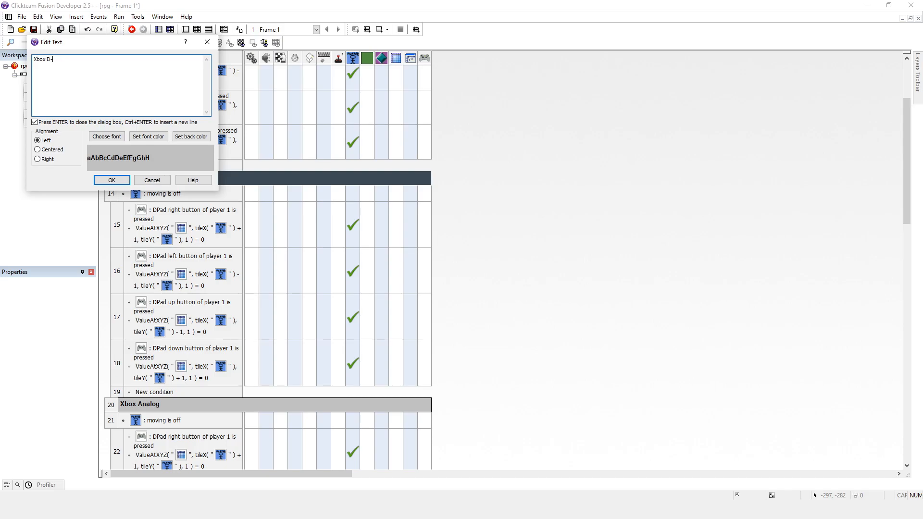
{"action": "left_click", "coordinate": [111, 181]}
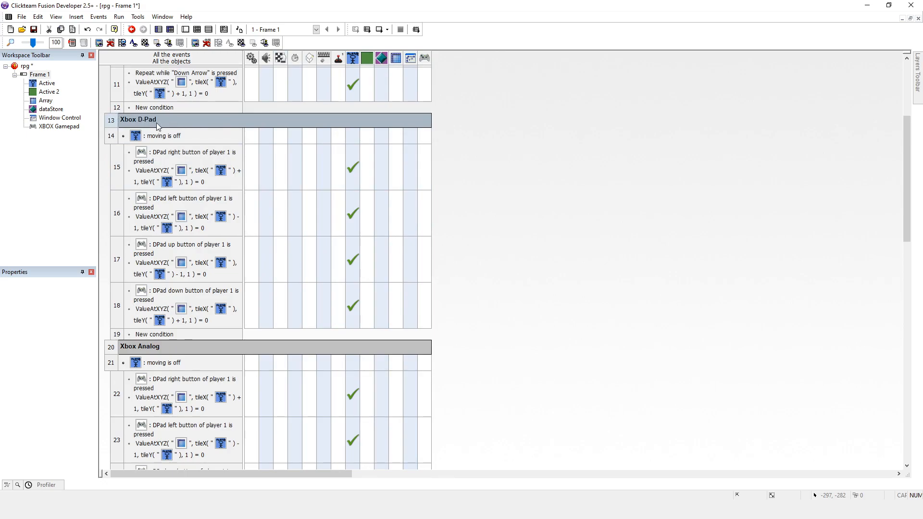
{"action": "scroll", "scroll_direction": "down", "scroll_amount": 3}
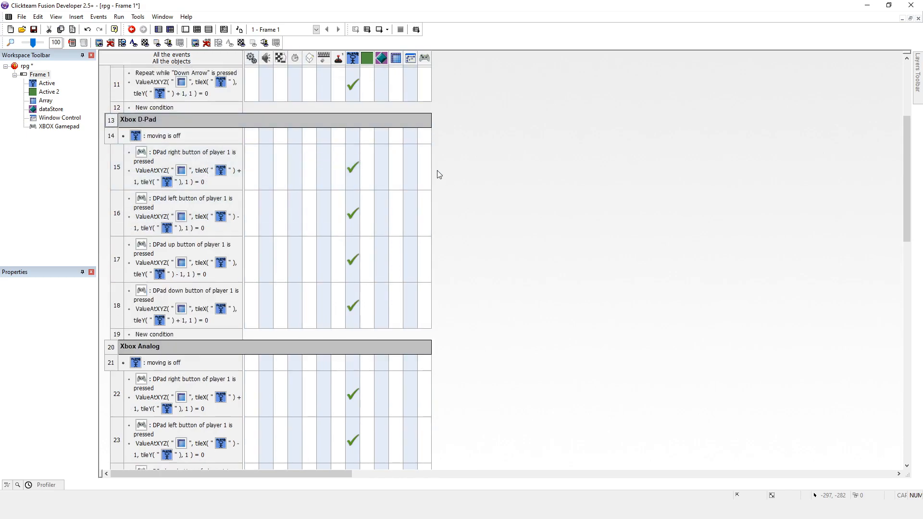
{"action": "scroll", "scroll_direction": "down", "scroll_amount": 3}
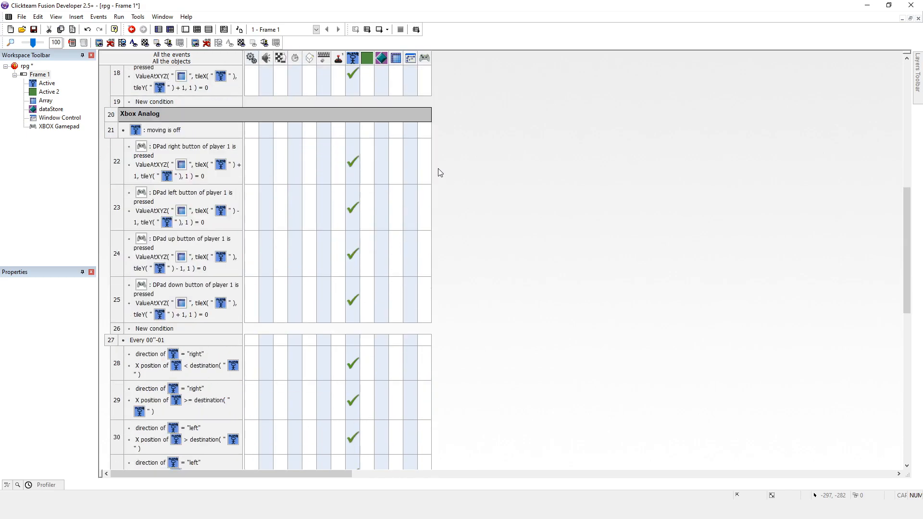
{"action": "left_click", "coordinate": [139, 113]}
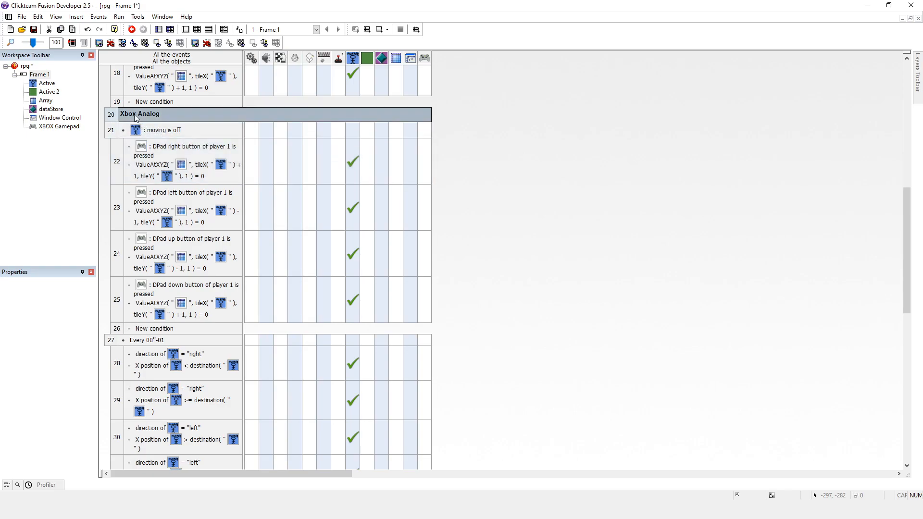
{"action": "mouse_move", "coordinate": [151, 120]}
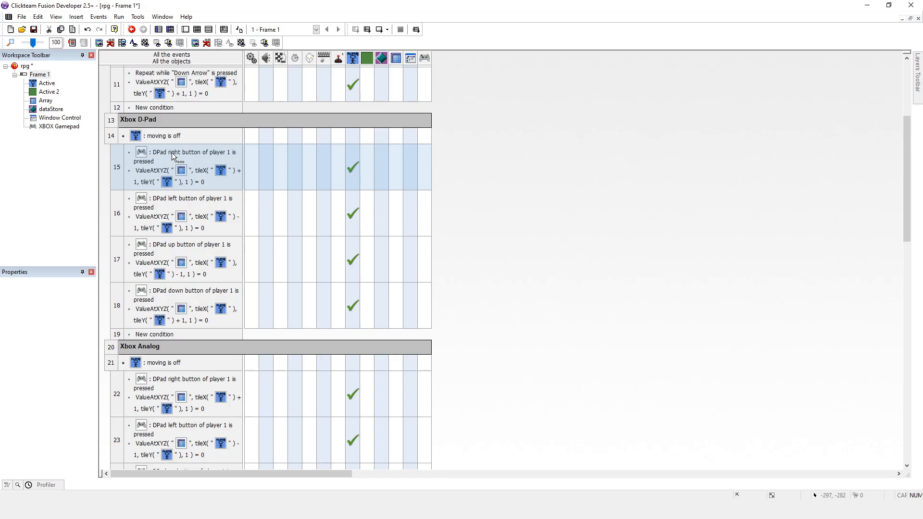
{"action": "scroll", "scroll_direction": "down", "scroll_amount": 3}
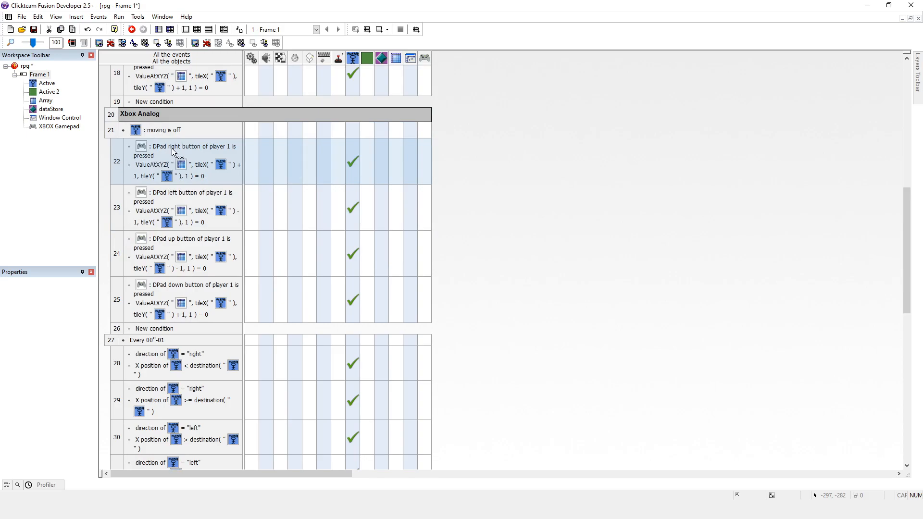
{"action": "mouse_move", "coordinate": [191, 152]}
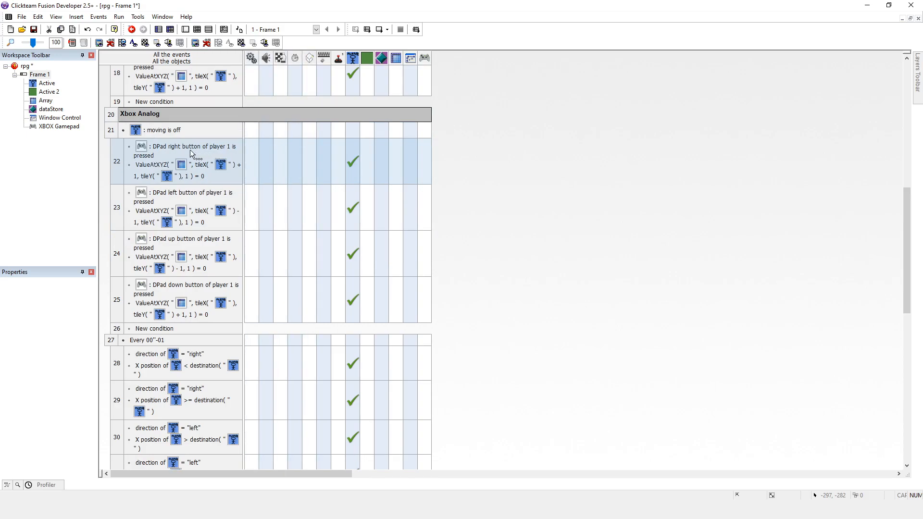
{"action": "mouse_move", "coordinate": [203, 155]}
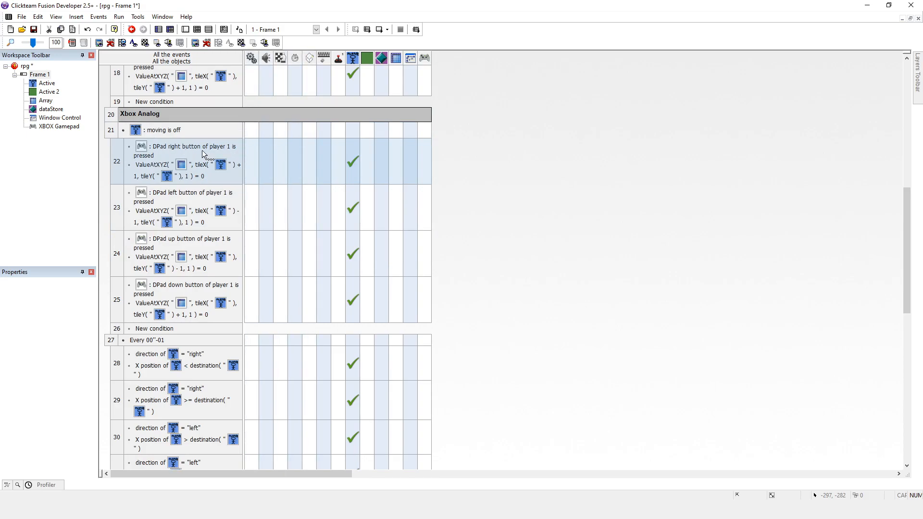
{"action": "mouse_move", "coordinate": [178, 155]}
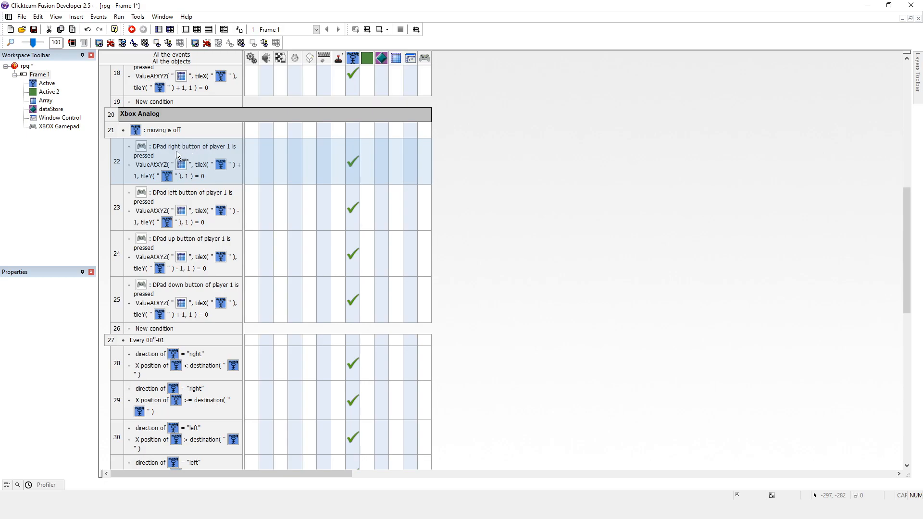
Step: Replace event 22's DPad condition with StickLeftH for player 1 equal to 100
{"action": "right_click", "coordinate": [186, 147]}
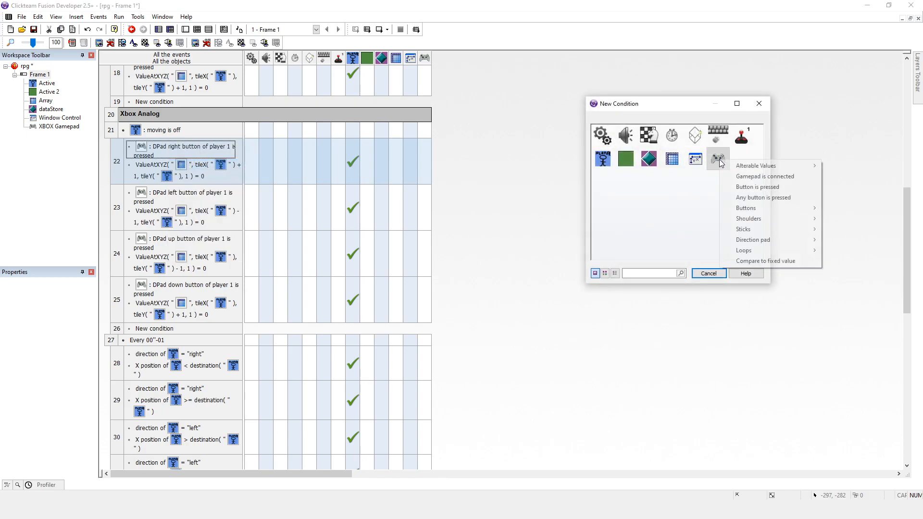
{"action": "mouse_move", "coordinate": [763, 197]}
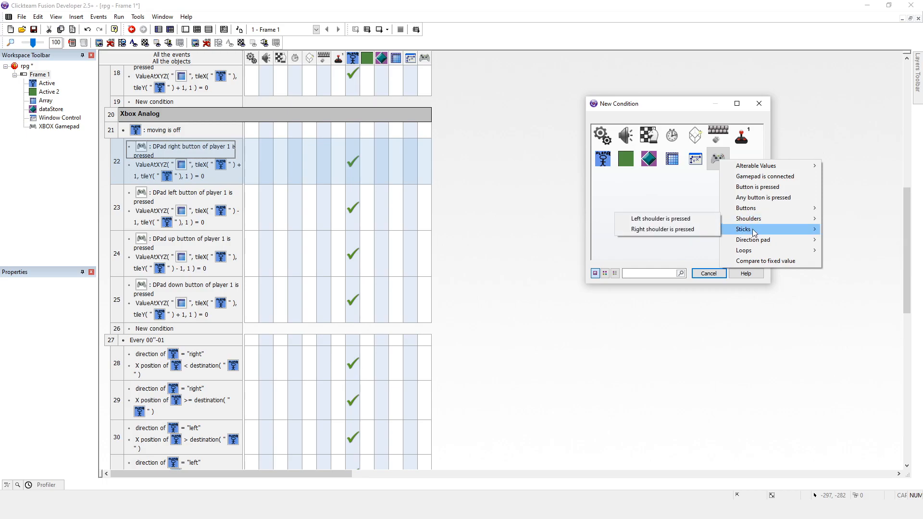
{"action": "mouse_move", "coordinate": [743, 249]}
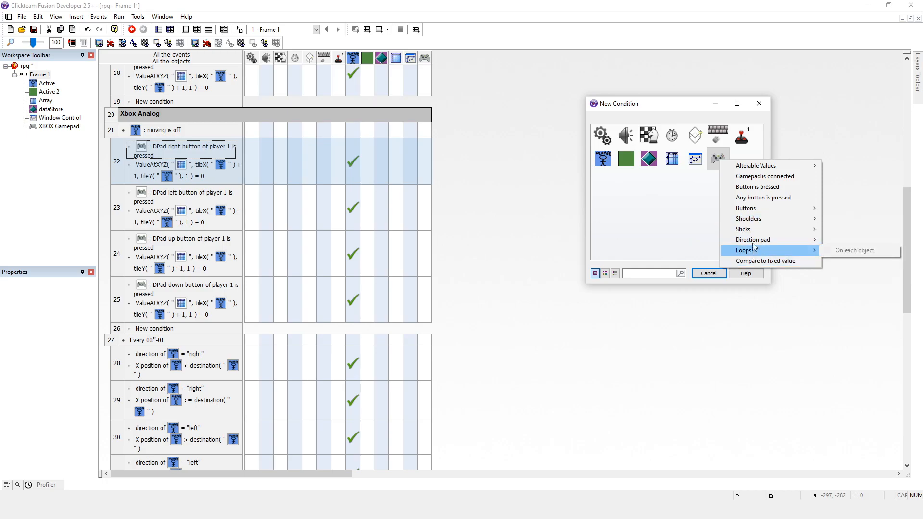
{"action": "mouse_move", "coordinate": [743, 229]}
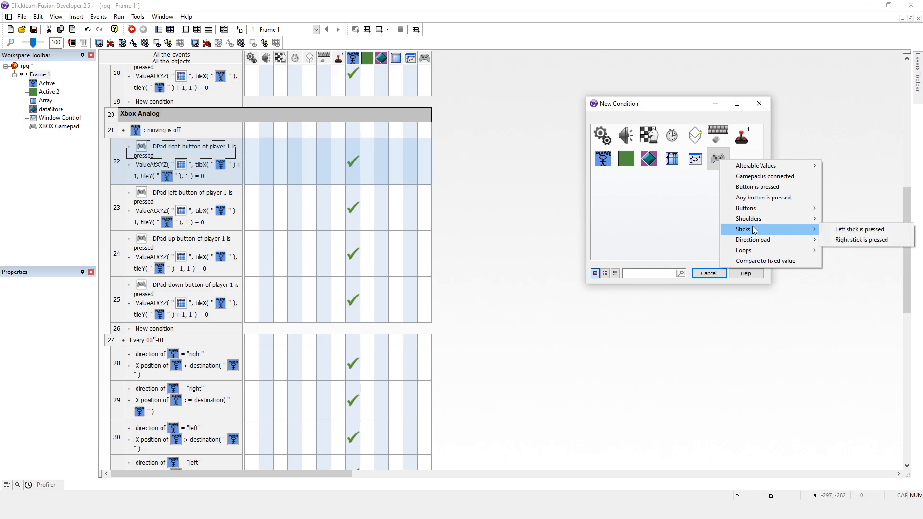
{"action": "mouse_move", "coordinate": [745, 208]}
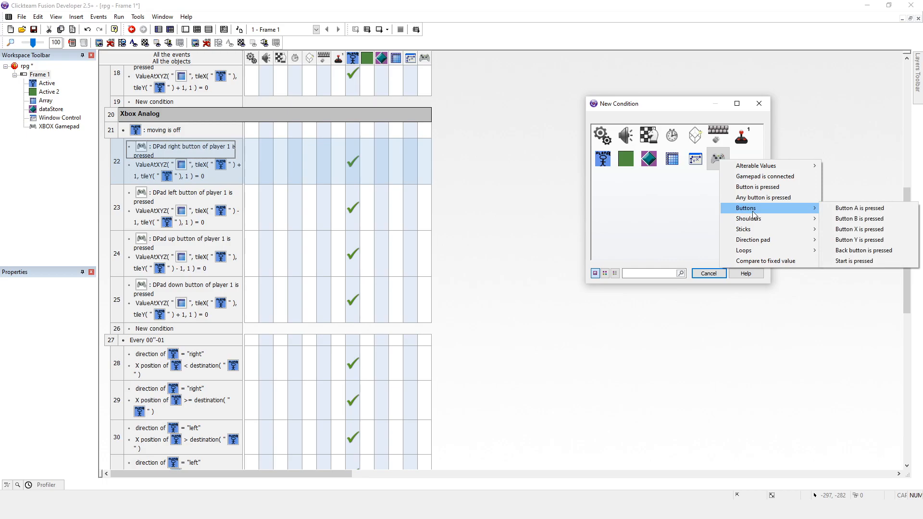
{"action": "mouse_move", "coordinate": [768, 197]}
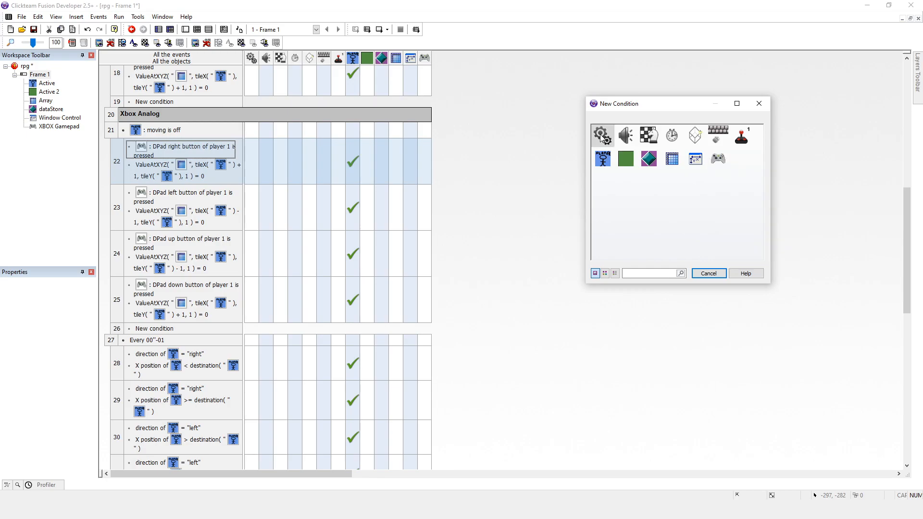
{"action": "left_click", "coordinate": [600, 135]}
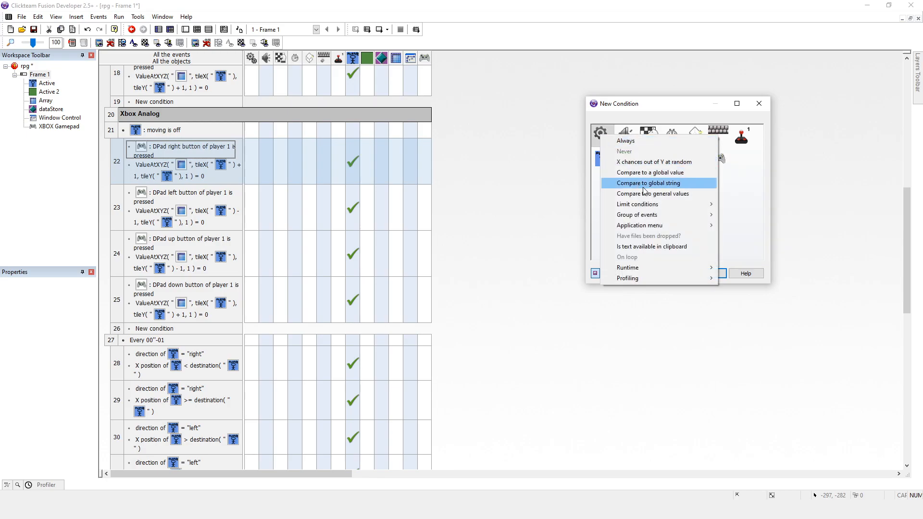
{"action": "mouse_move", "coordinate": [643, 193]}
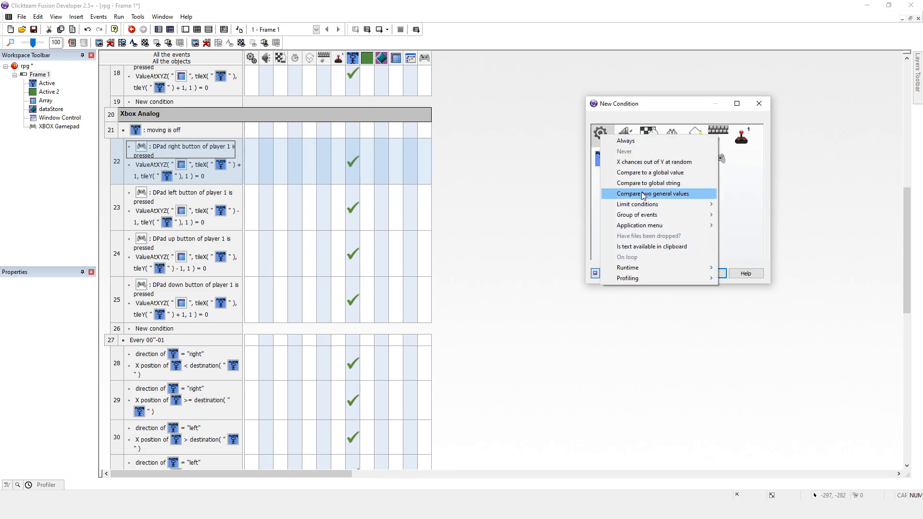
{"action": "left_click", "coordinate": [650, 193]}
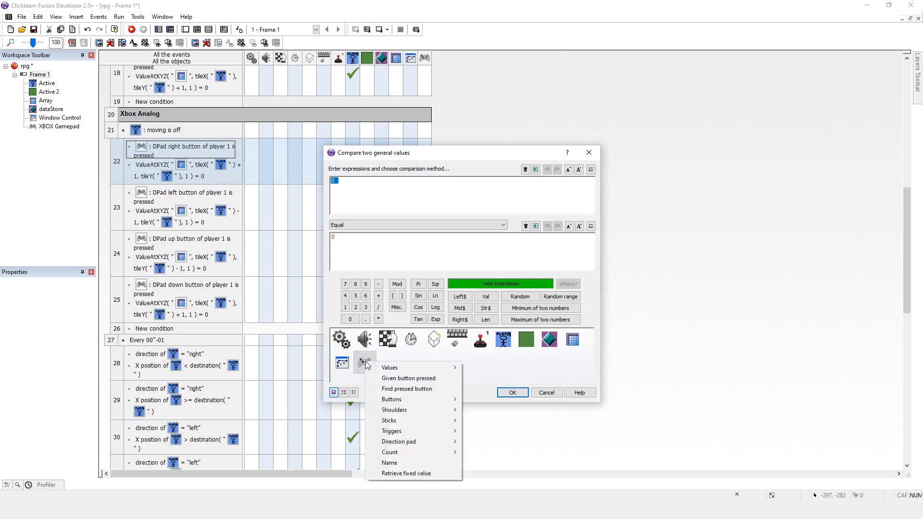
{"action": "mouse_move", "coordinate": [412, 410]}
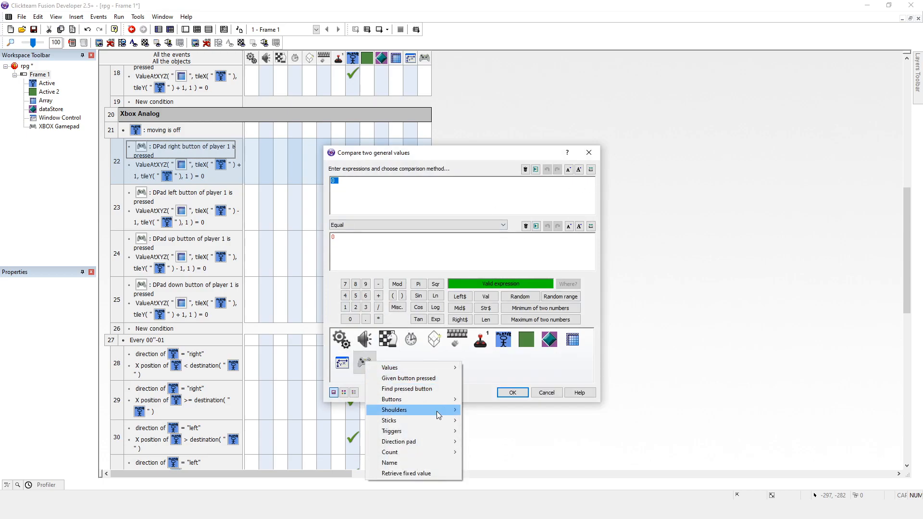
{"action": "mouse_move", "coordinate": [392, 430]}
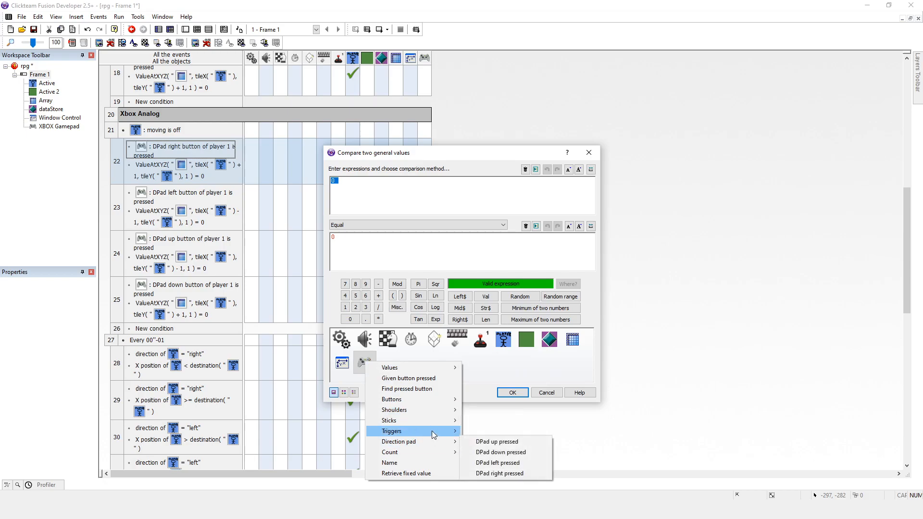
{"action": "mouse_move", "coordinate": [389, 420]}
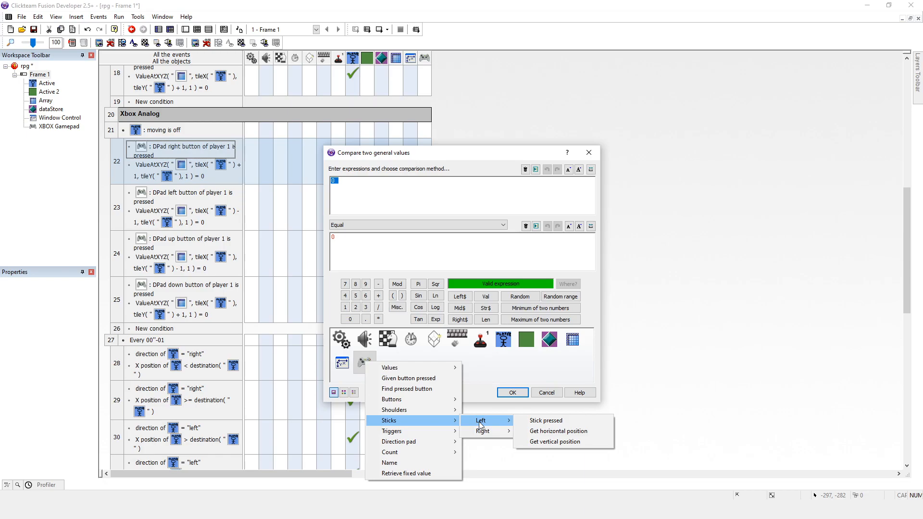
{"action": "mouse_move", "coordinate": [544, 420]}
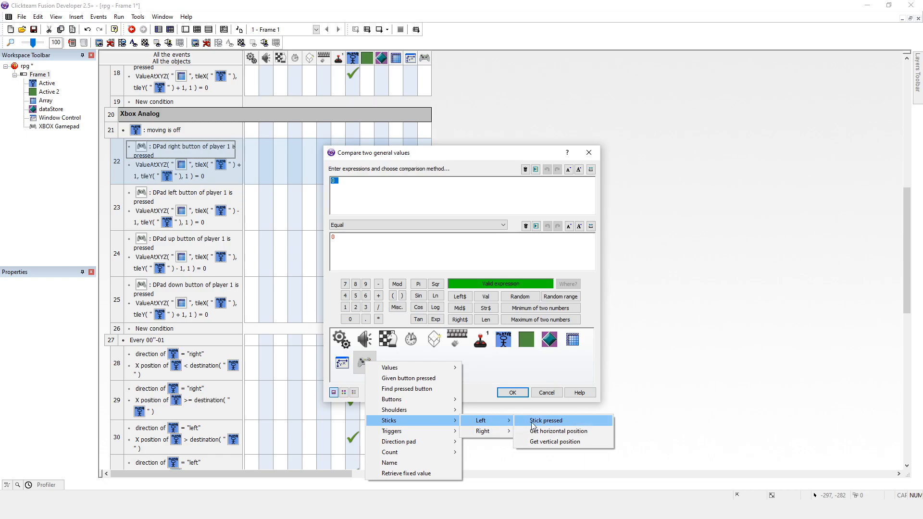
{"action": "mouse_move", "coordinate": [546, 431]}
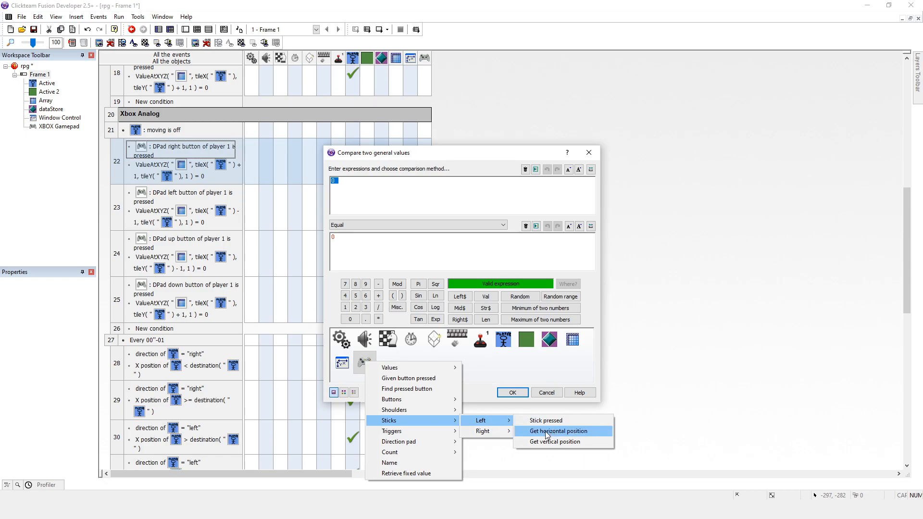
{"action": "left_click", "coordinate": [552, 432]}
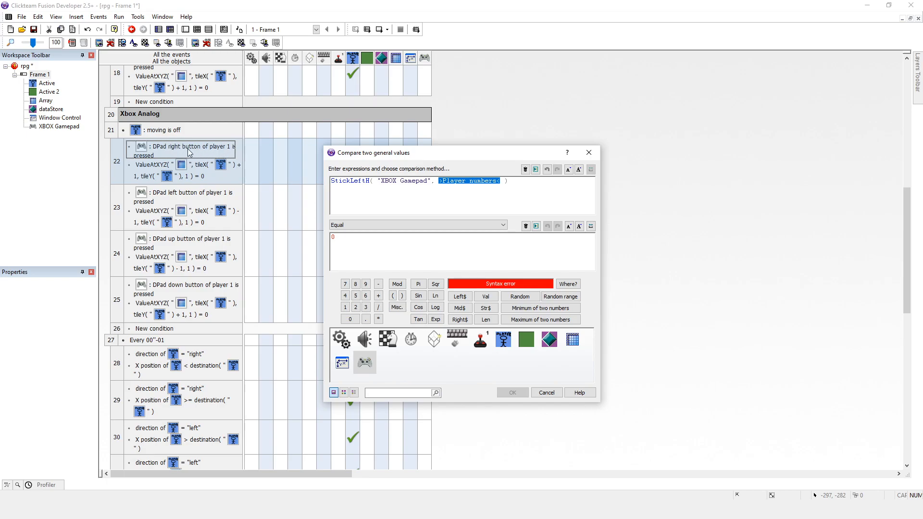
{"action": "mouse_move", "coordinate": [443, 190]}
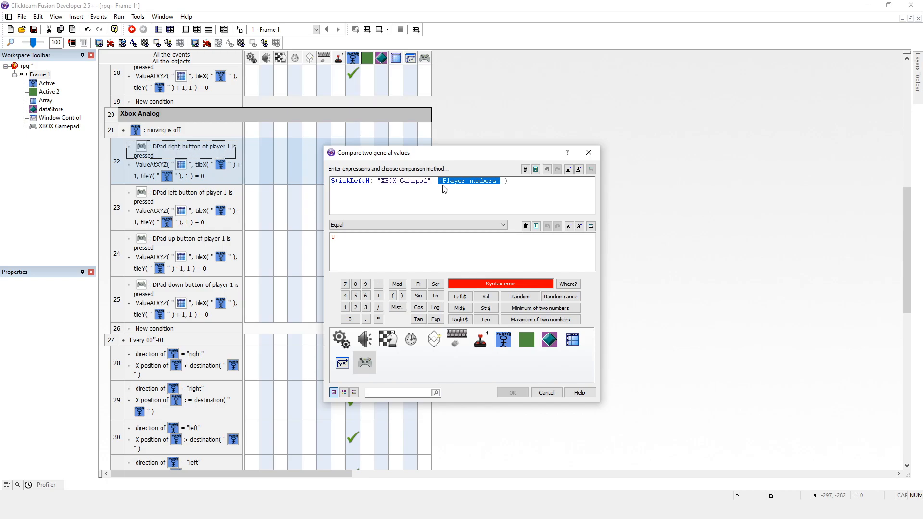
{"action": "type", "text": "1"}
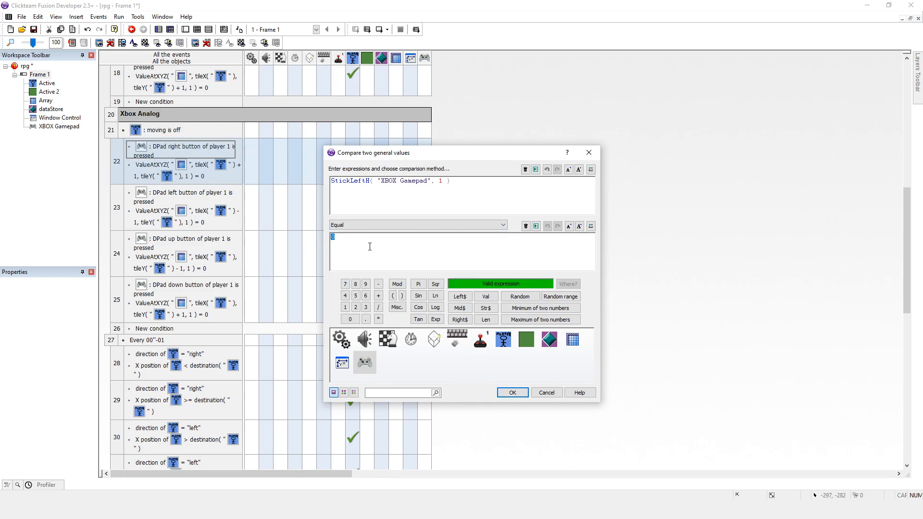
{"action": "type", "text": "1"}
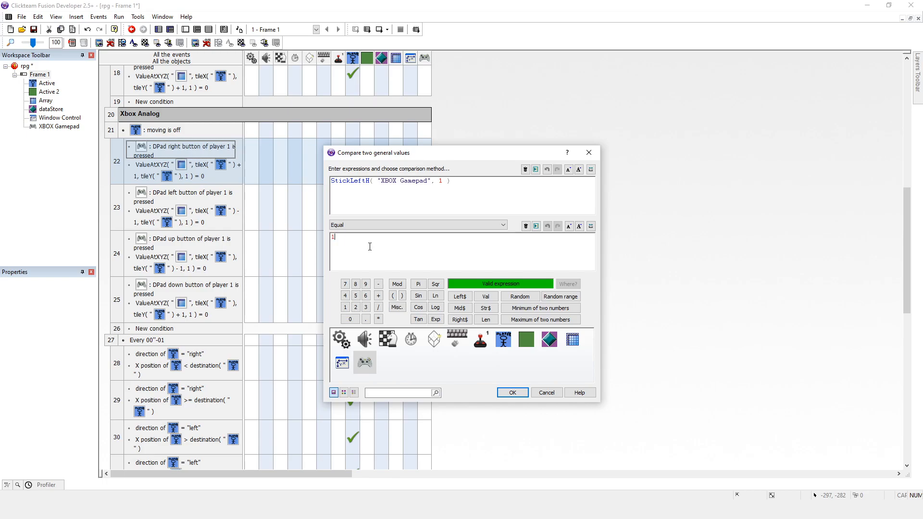
{"action": "type", "text": "00"}
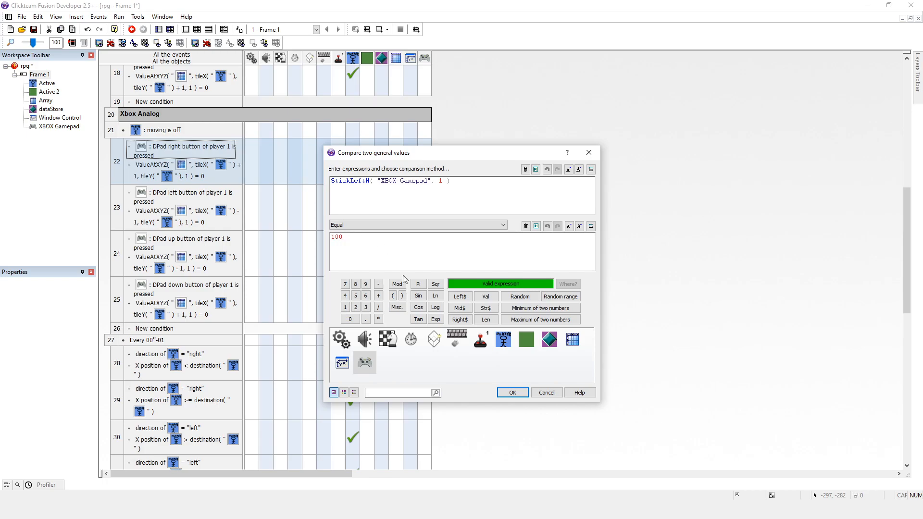
{"action": "left_click", "coordinate": [511, 393]}
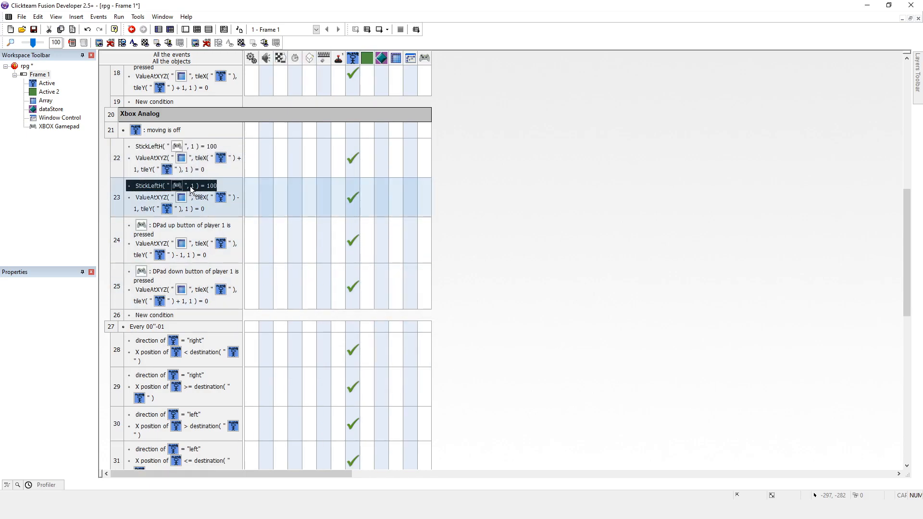
Step: Set event 23 to StickLeftH equals -100 and event 24 to StickLeftV equals 100
{"action": "double_click", "coordinate": [177, 186]}
{"action": "type", "text": "-100"}
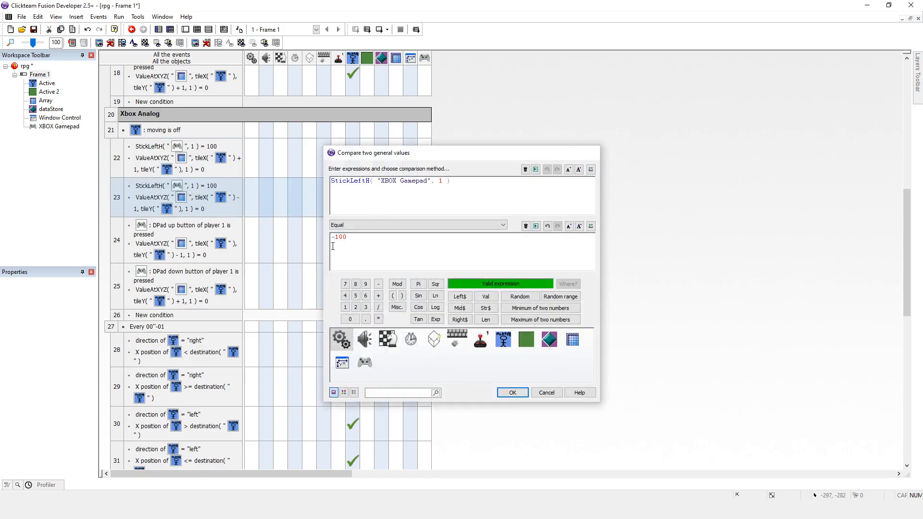
{"action": "left_click", "coordinate": [510, 393]}
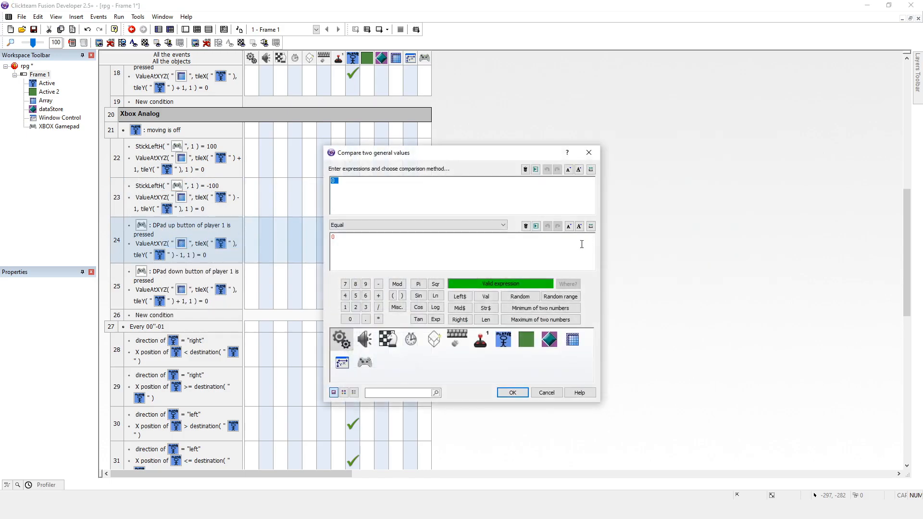
{"action": "left_click", "coordinate": [365, 362]}
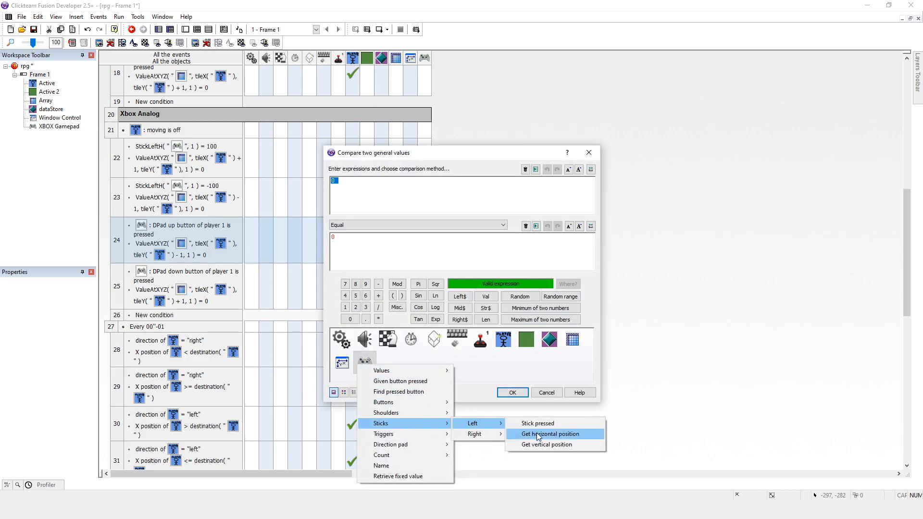
{"action": "mouse_move", "coordinate": [544, 444]}
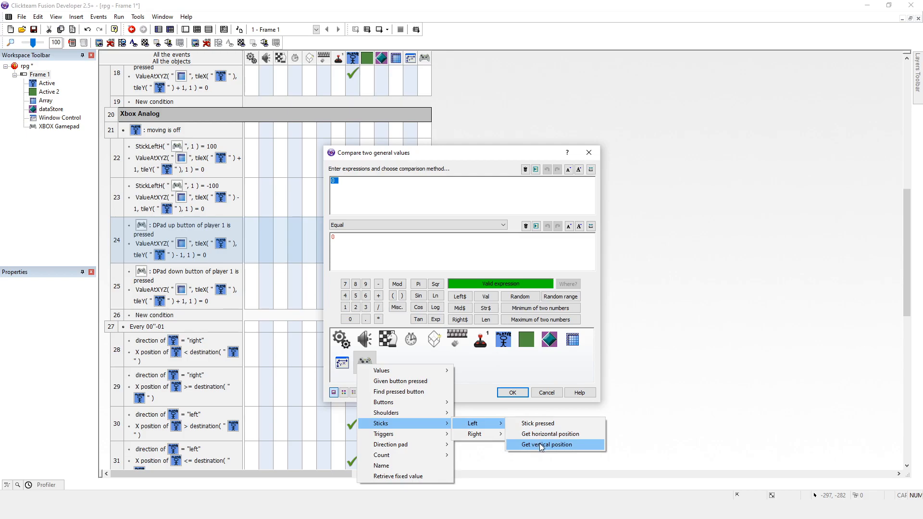
{"action": "left_click", "coordinate": [544, 444]}
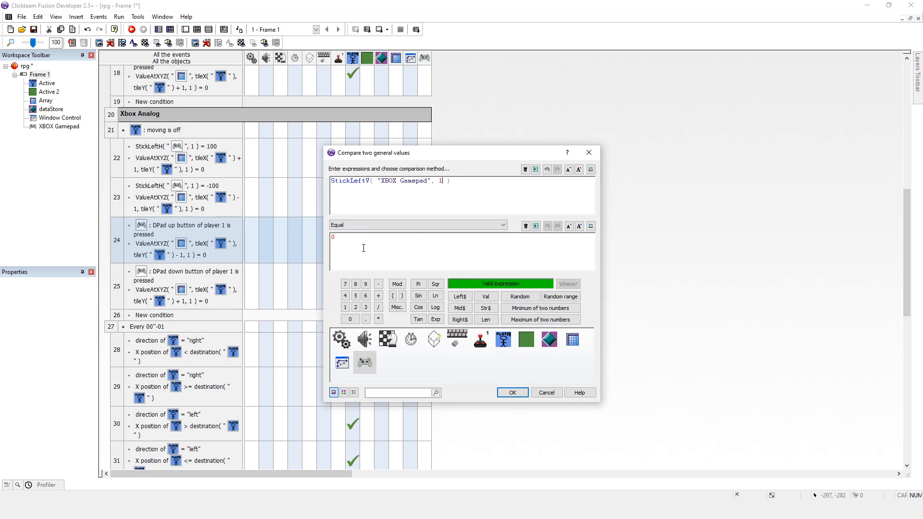
{"action": "type", "text": "100"}
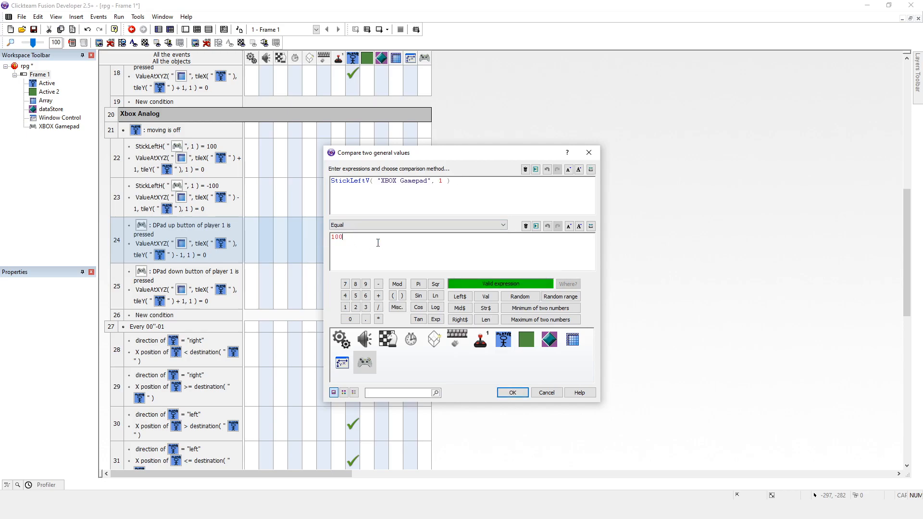
{"action": "left_click", "coordinate": [511, 392]}
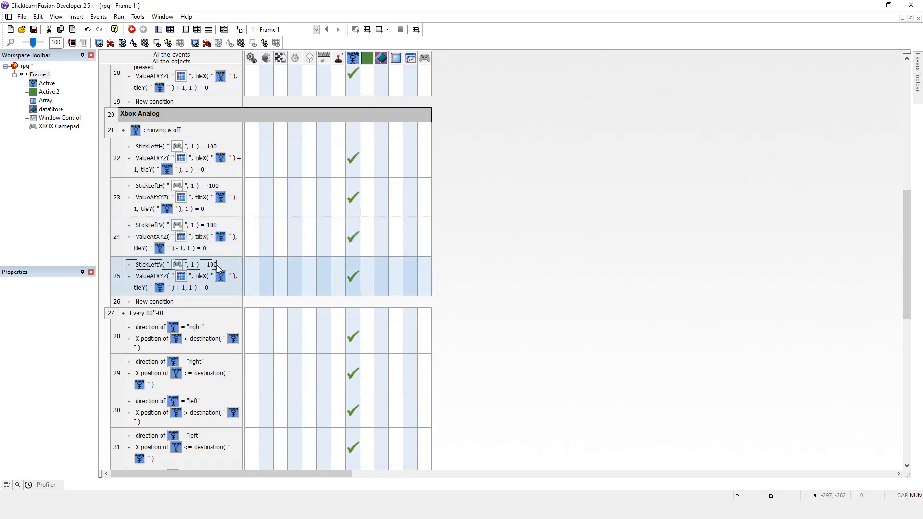
Step: Change the up event's StickLeftV comparison to -100 and run the application
{"action": "double_click", "coordinate": [172, 265]}
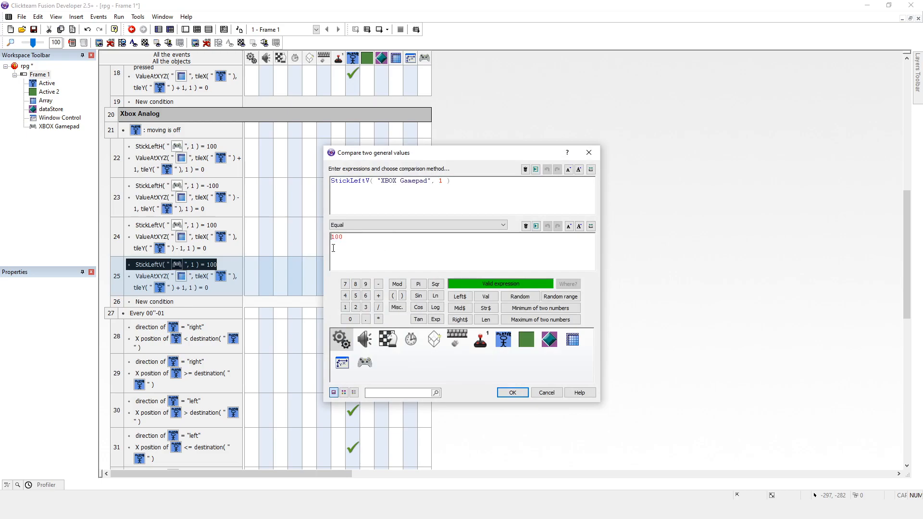
{"action": "left_click", "coordinate": [511, 393]}
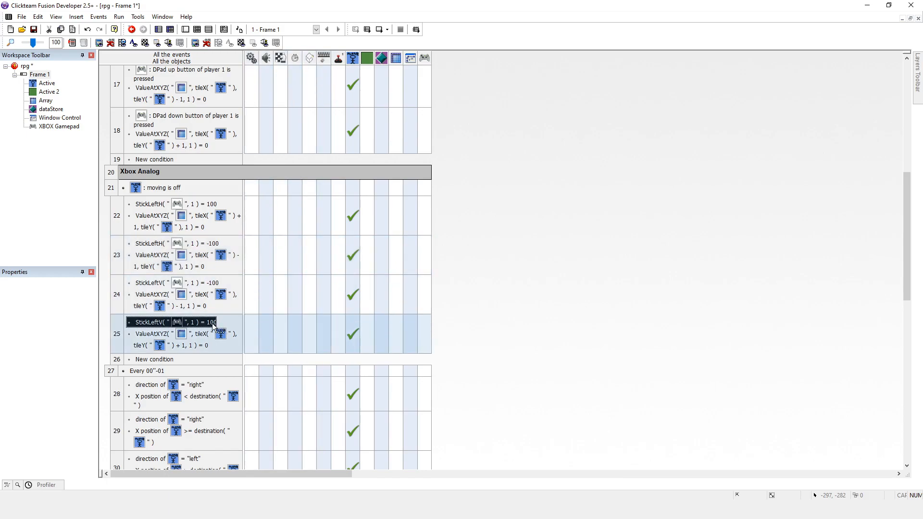
{"action": "mouse_move", "coordinate": [206, 328]}
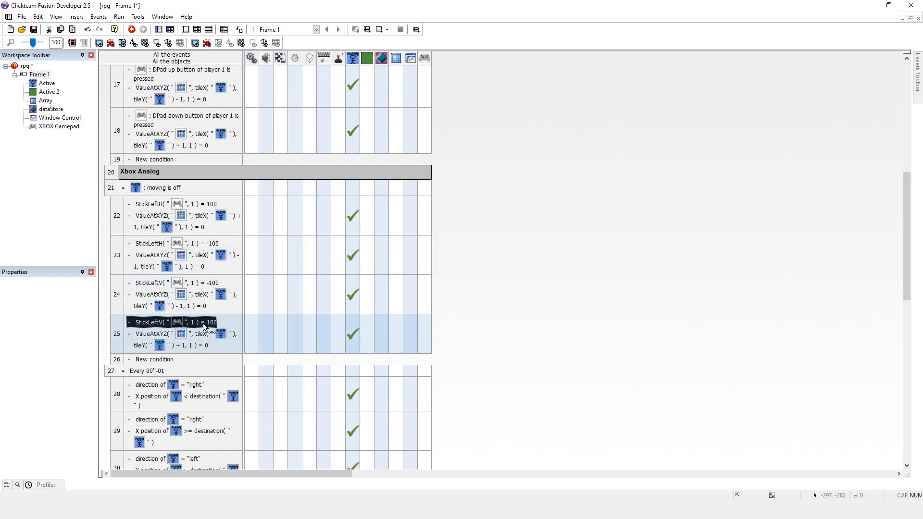
{"action": "left_click", "coordinate": [118, 16]}
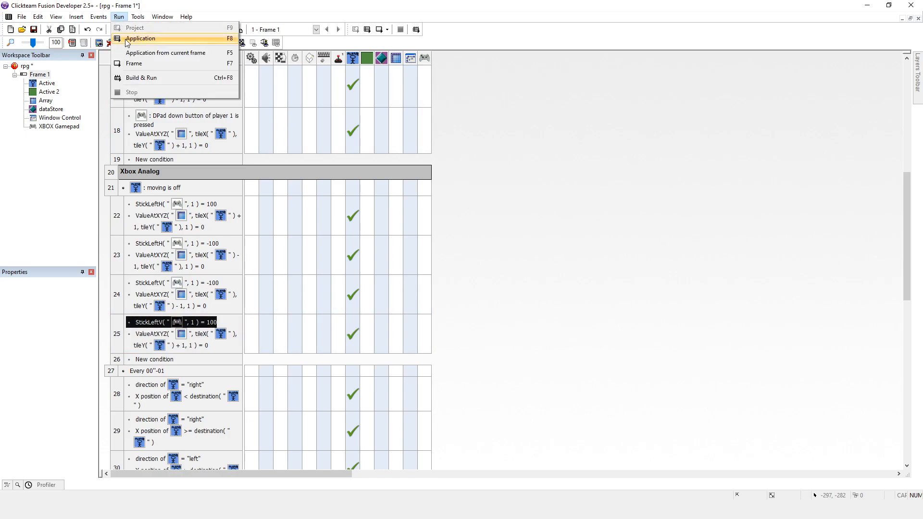